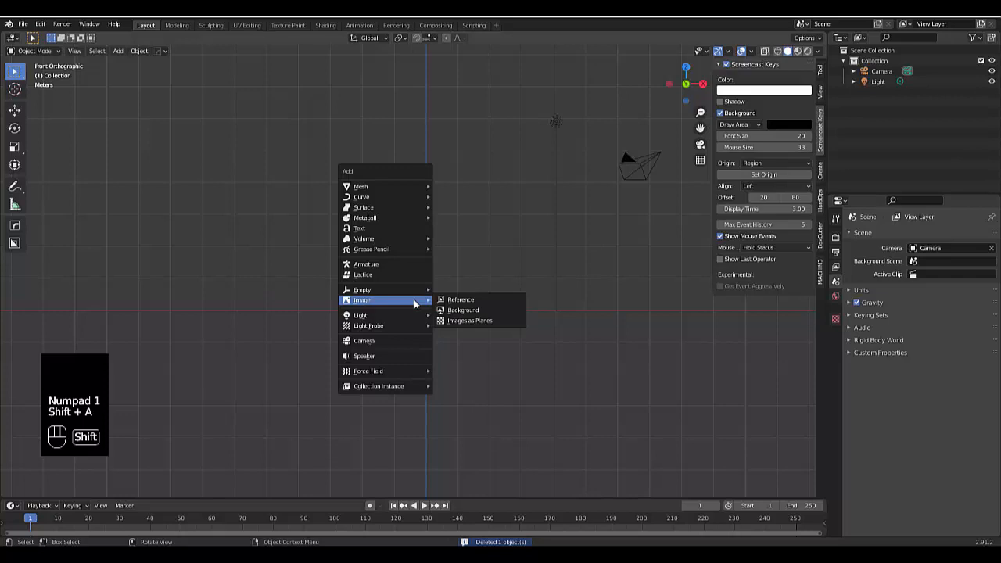
Step: Add untitled.png, the glowing monkey heads picture, as a reference image empty
{"action": "left_click", "coordinate": [460, 300]}
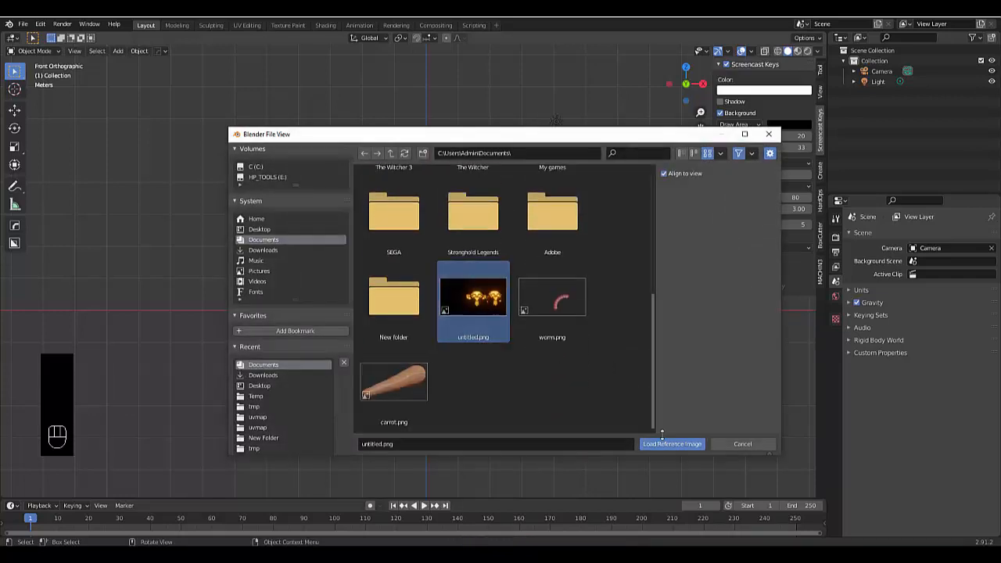
{"action": "left_click", "coordinate": [671, 444]}
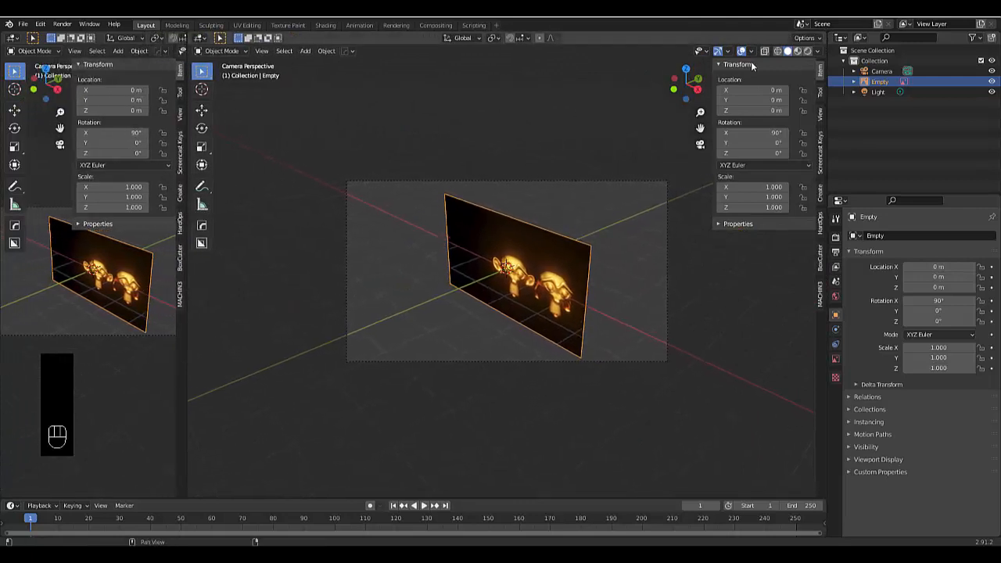
{"action": "key", "text": "KP_1"}
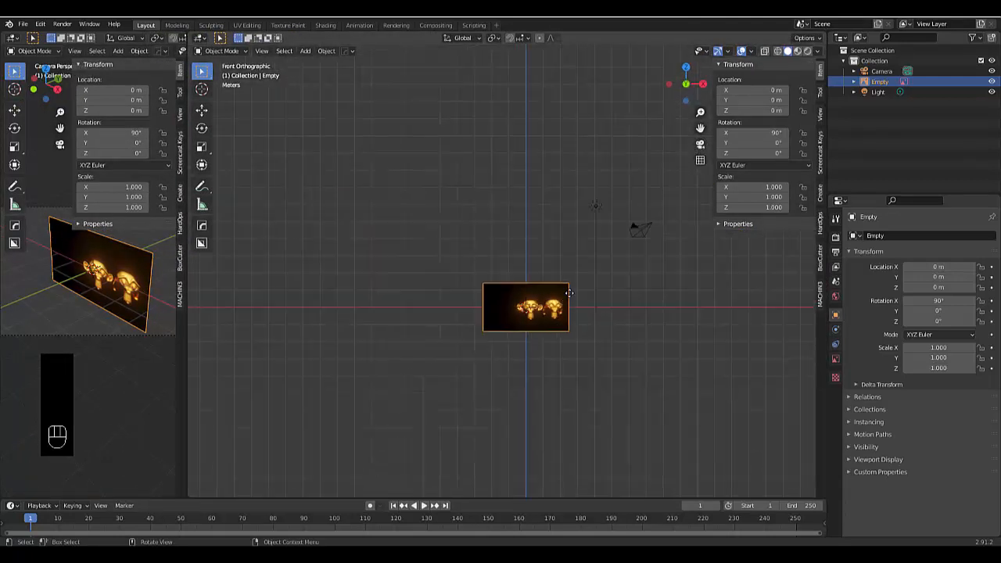
{"action": "key", "text": "g"}
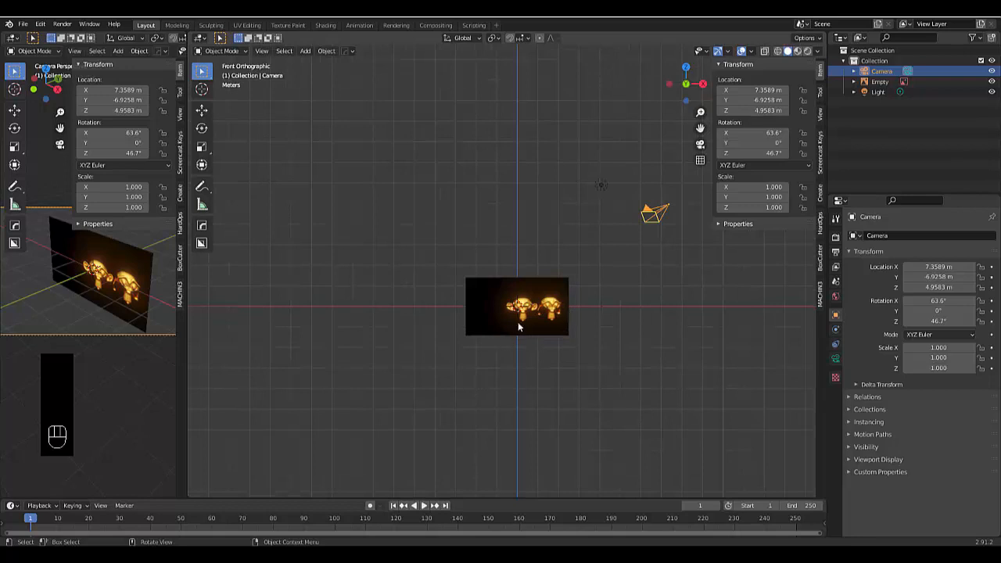
Step: Switch to front view and adjust the camera's focal length to frame the reference image
{"action": "scroll", "scroll_direction": "up", "scroll_amount": 3}
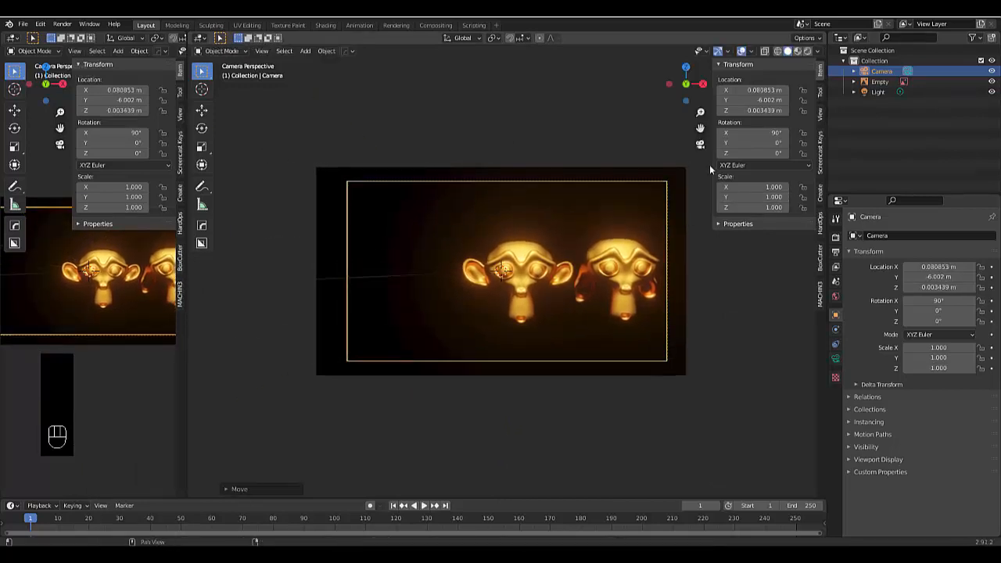
{"action": "key", "text": "KP_1"}
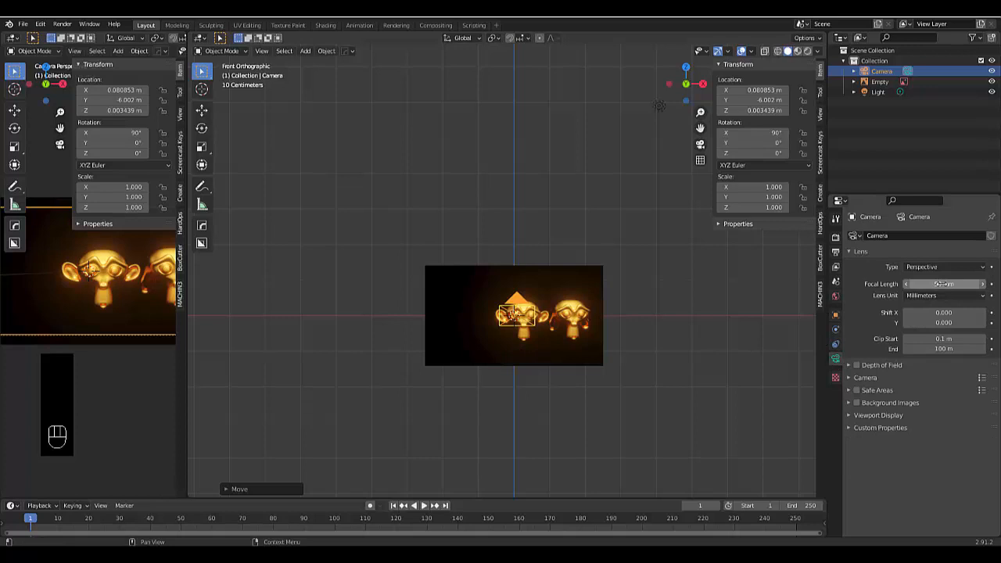
{"action": "left_click_drag", "start_coordinate": [942, 284], "coordinate": [950, 283]}
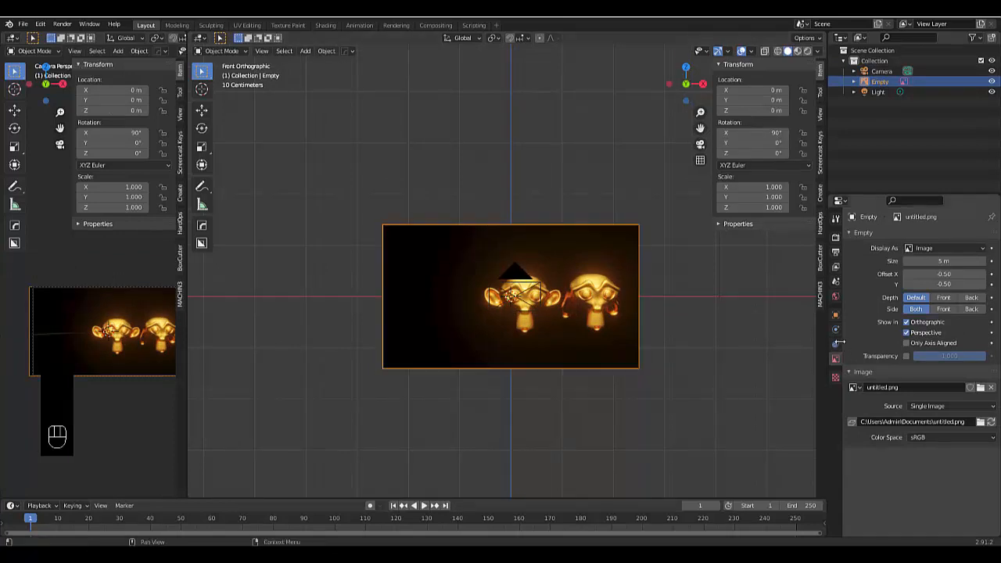
Step: Add a Damped Track constraint to the reference image empty, targeting the Camera
{"action": "left_click", "coordinate": [835, 346]}
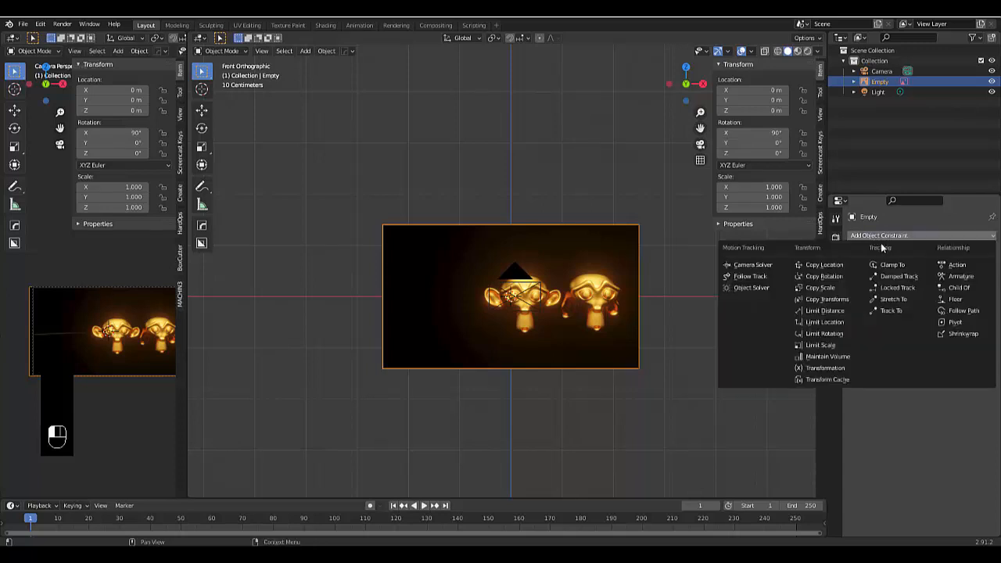
{"action": "left_click", "coordinate": [898, 276]}
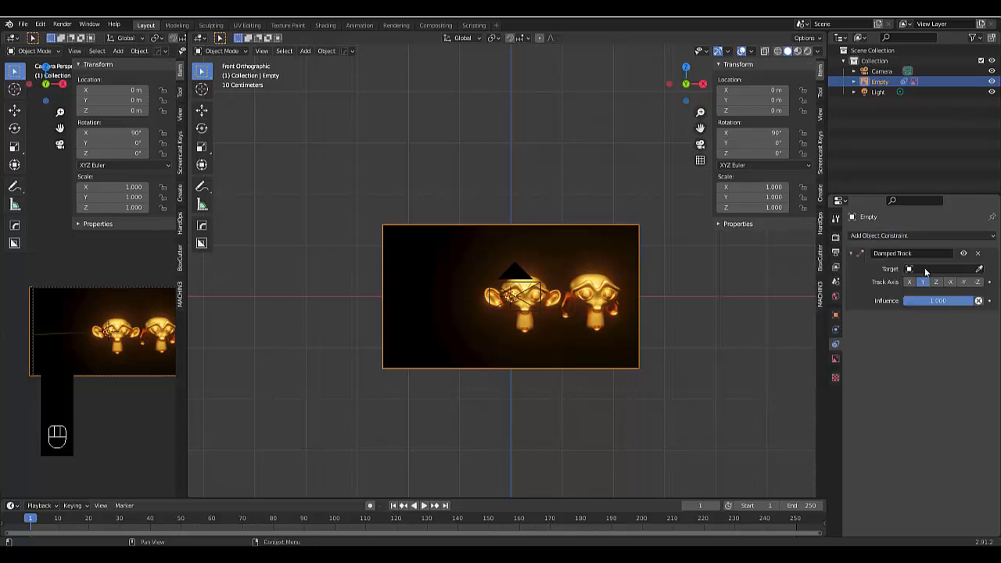
{"action": "left_click", "coordinate": [938, 269]}
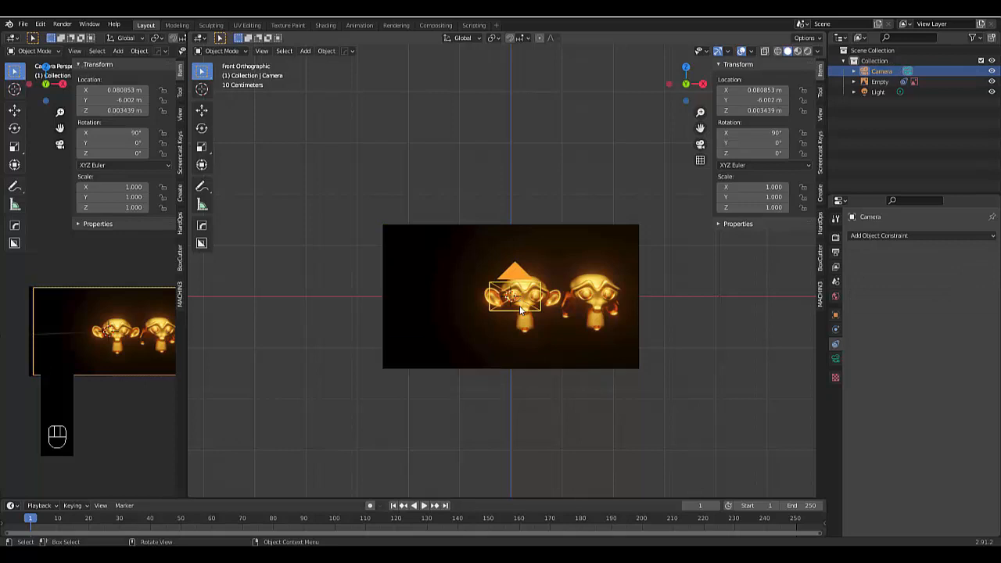
{"action": "mouse_move", "coordinate": [516, 383]}
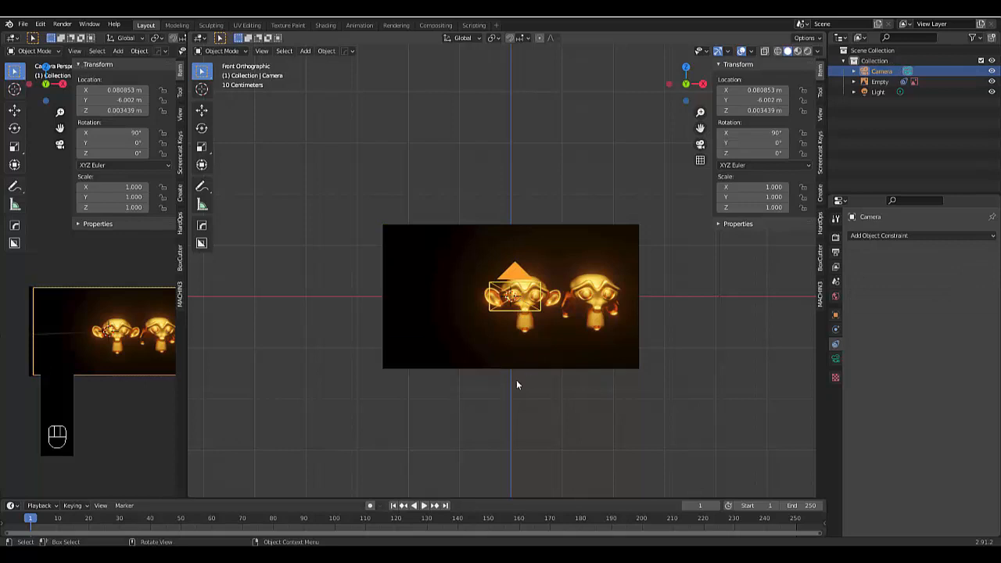
{"action": "key", "text": "g"}
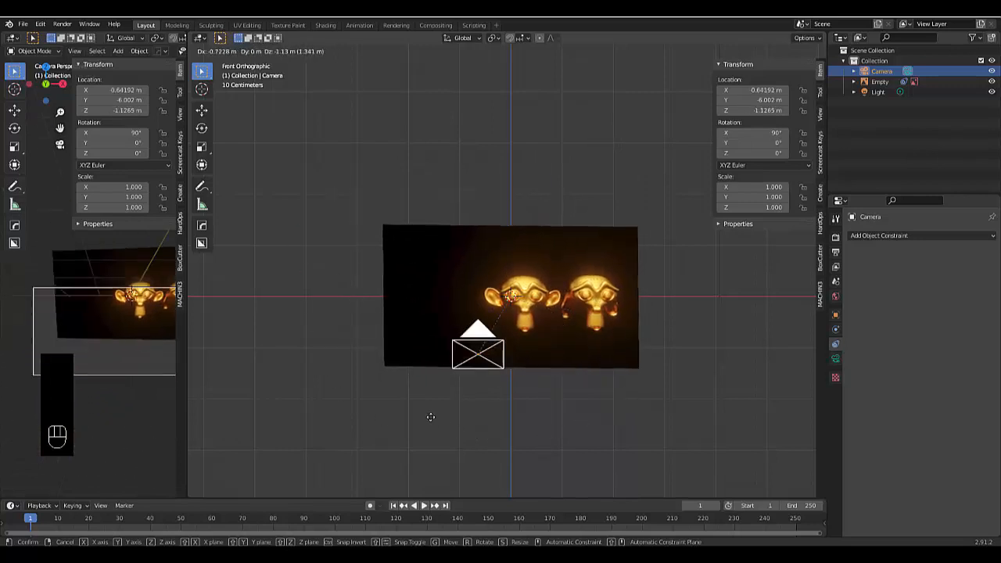
{"action": "left_click_drag", "start_coordinate": [477, 348], "coordinate": [564, 239]}
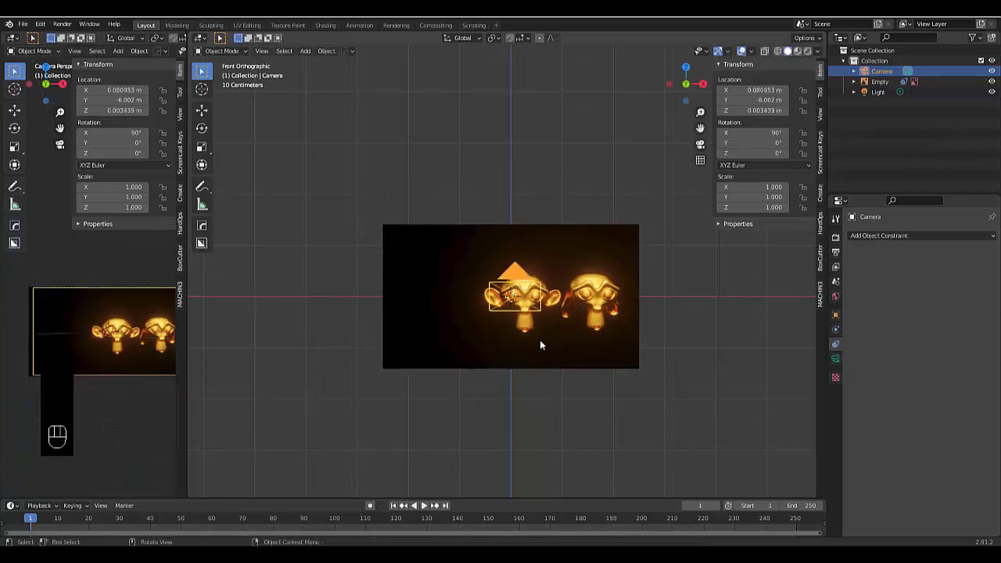
{"action": "mouse_move", "coordinate": [879, 236]}
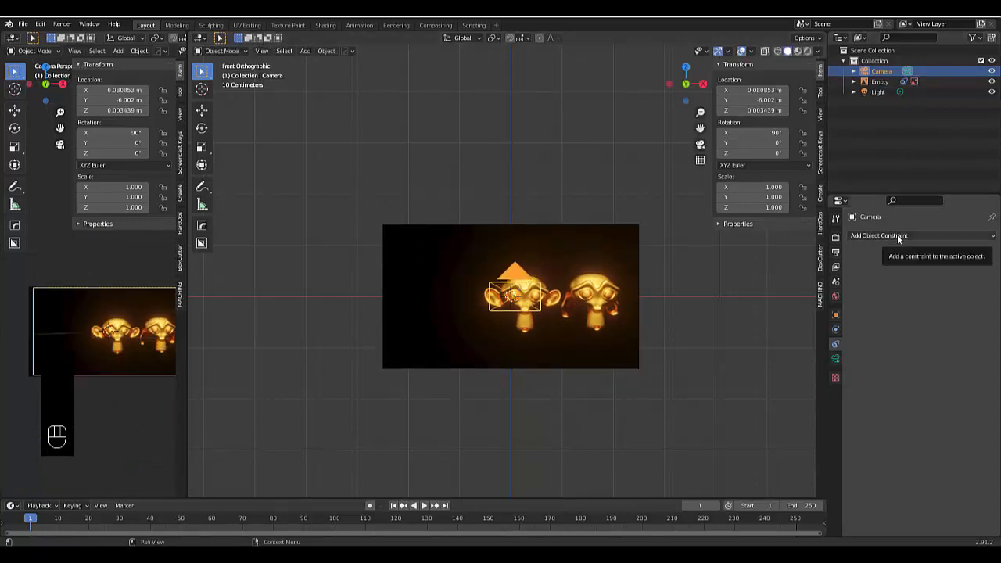
Step: Add a Damped Track constraint to the camera, tracking the Empty along -Z, and start moving it
{"action": "left_click", "coordinate": [877, 235]}
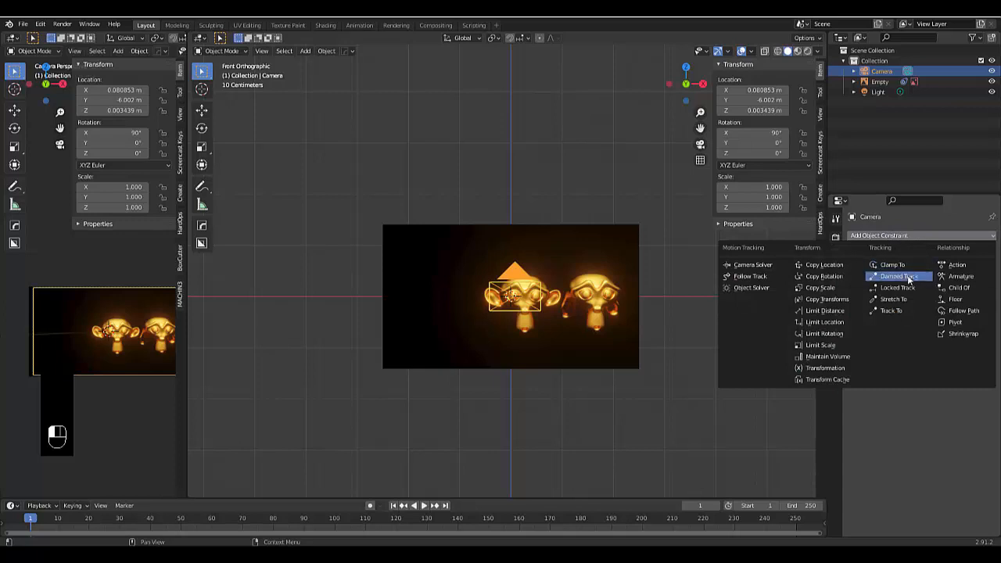
{"action": "left_click", "coordinate": [899, 275]}
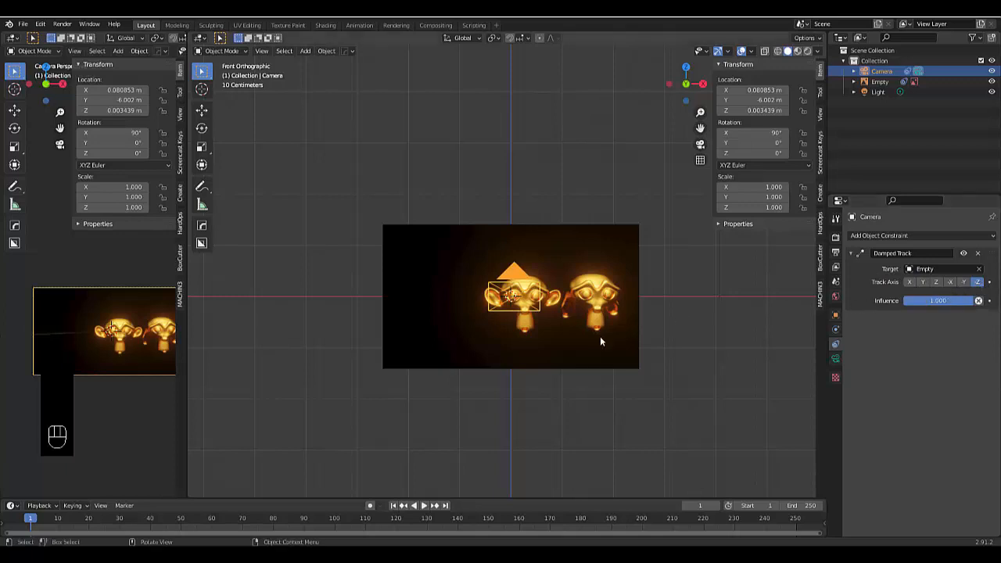
{"action": "key", "text": "g"}
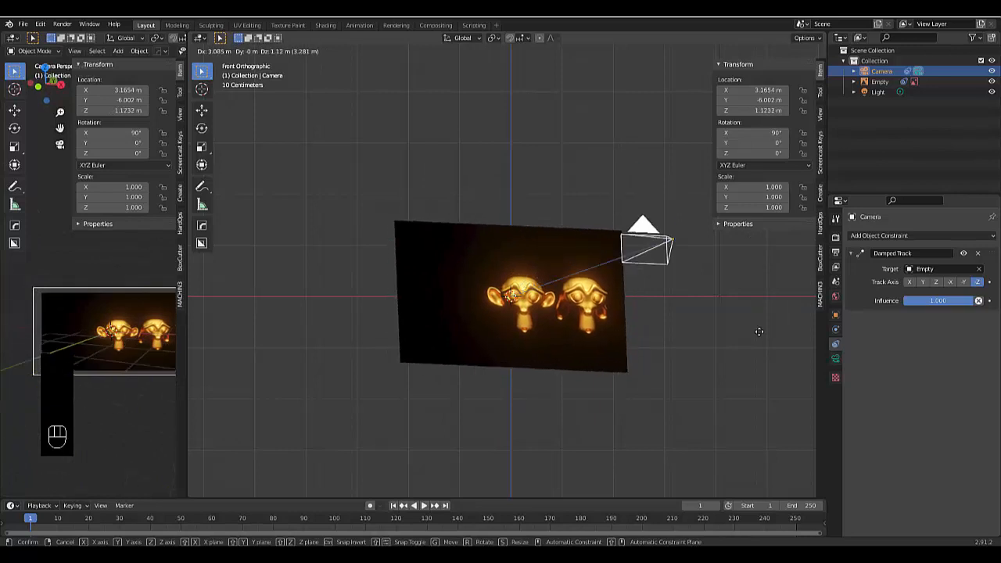
Step: Move the camera high above the image so the reference image tilts to follow it
{"action": "left_click_drag", "start_coordinate": [649, 250], "coordinate": [505, 320]}
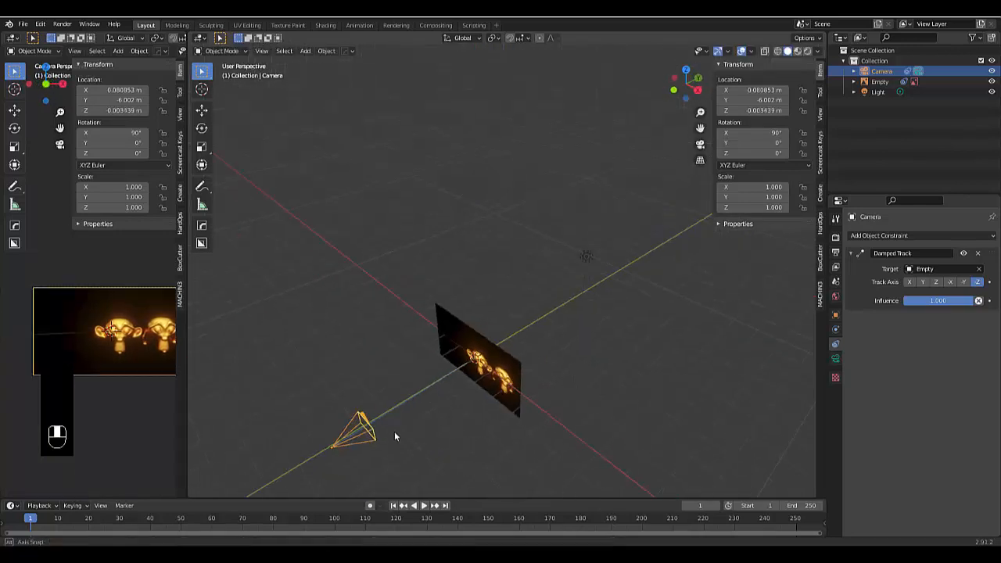
{"action": "key", "text": "g"}
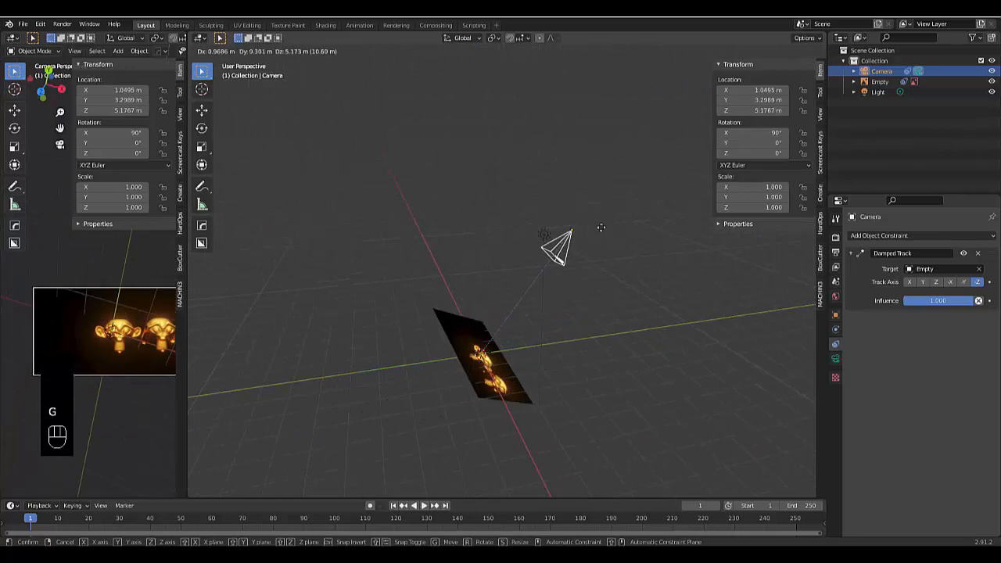